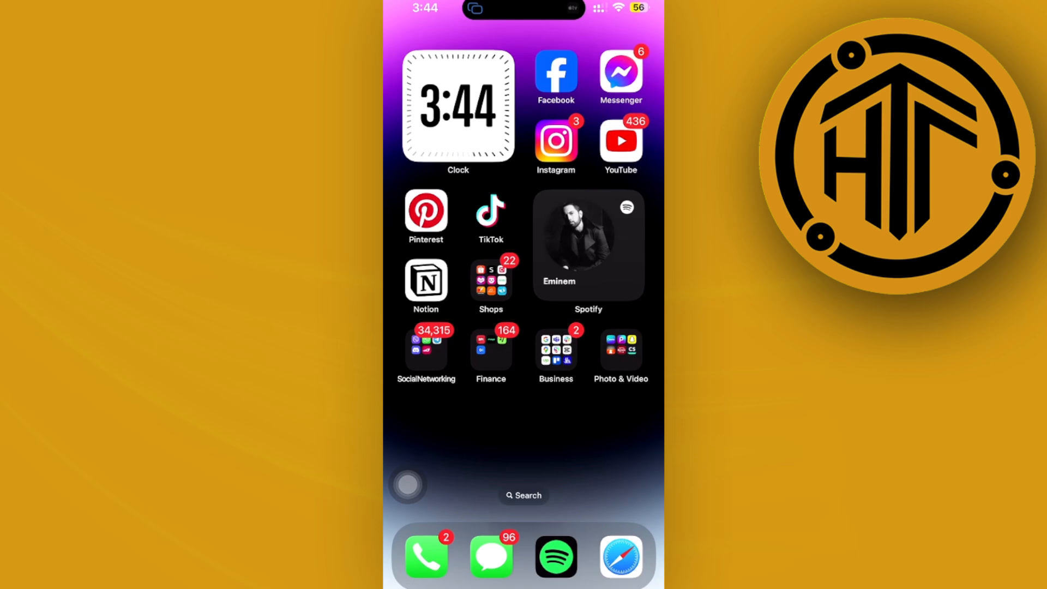
# - Launch WhatsApp from the Social Networking folder on the home screen
pyautogui.click(426, 349)
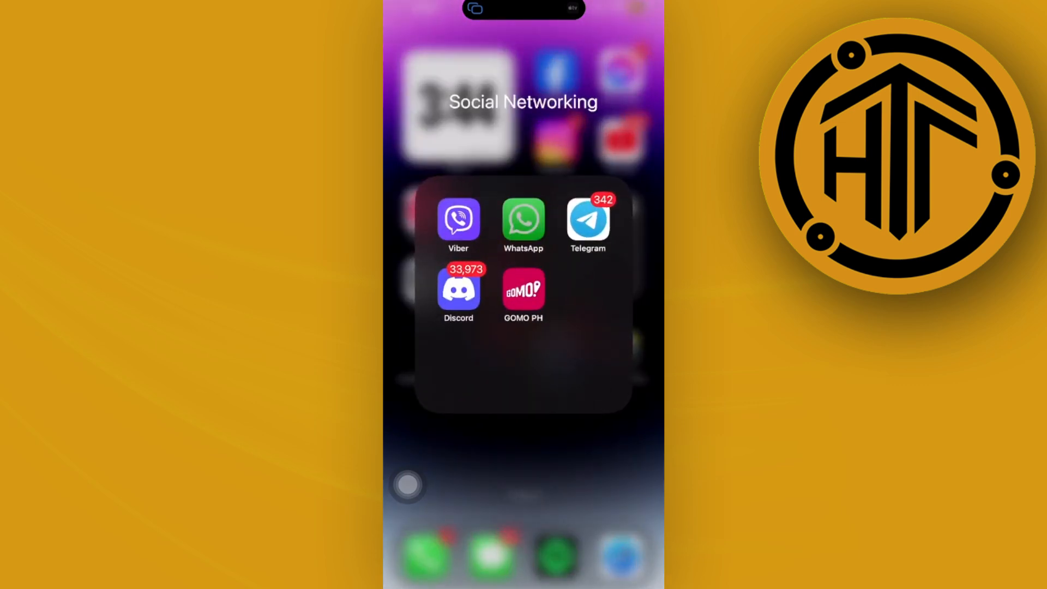
pyautogui.click(588, 221)
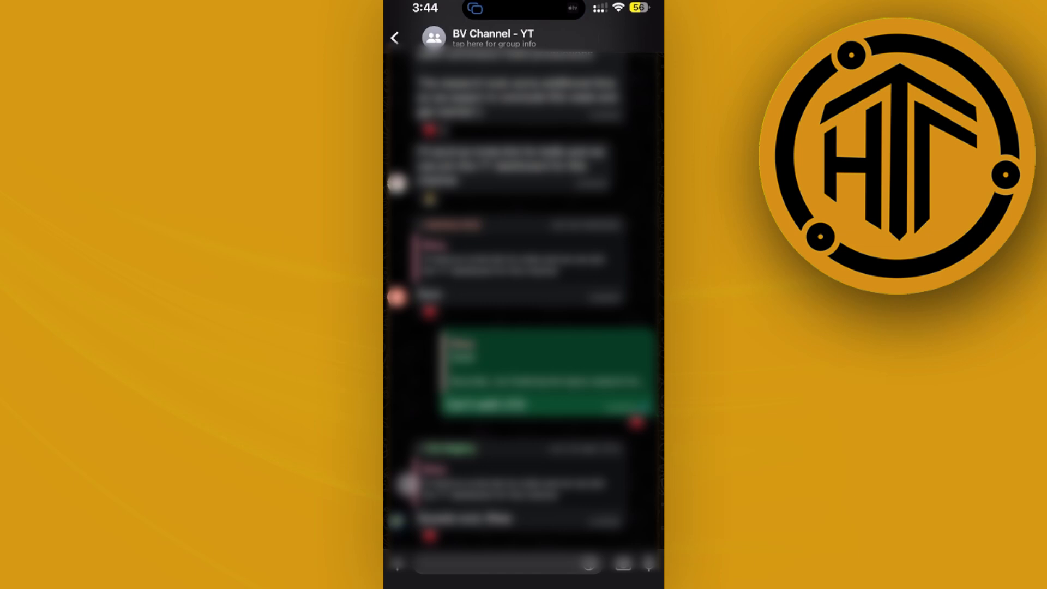
# - Open the one-on-one chat about meeting at Greenhills mall
pyautogui.click(543, 373)
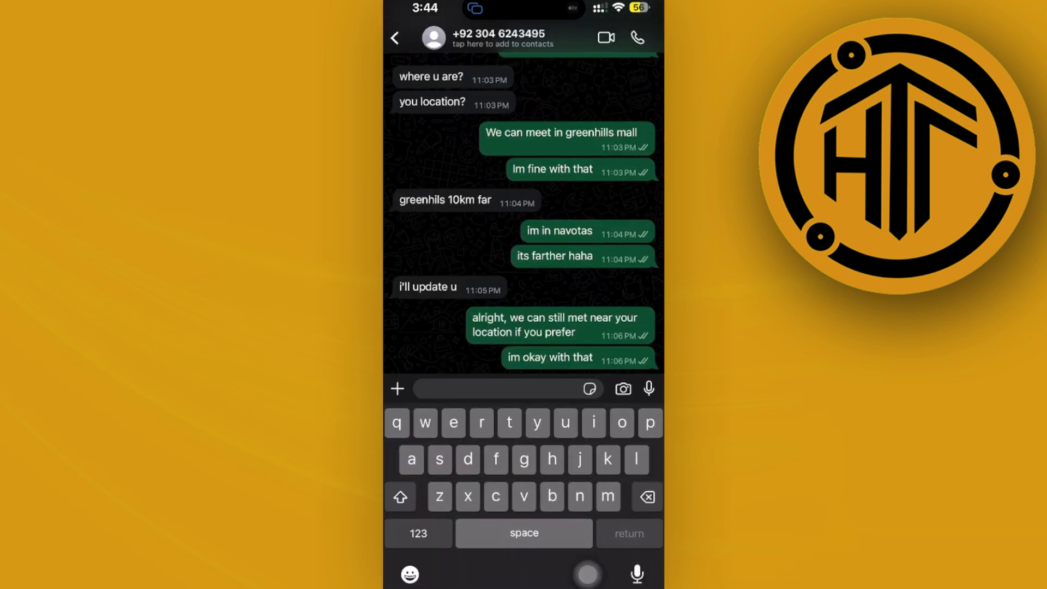
# - Send the message 'test' in the chat, then return to the iPhone home screen
pyautogui.write('test')
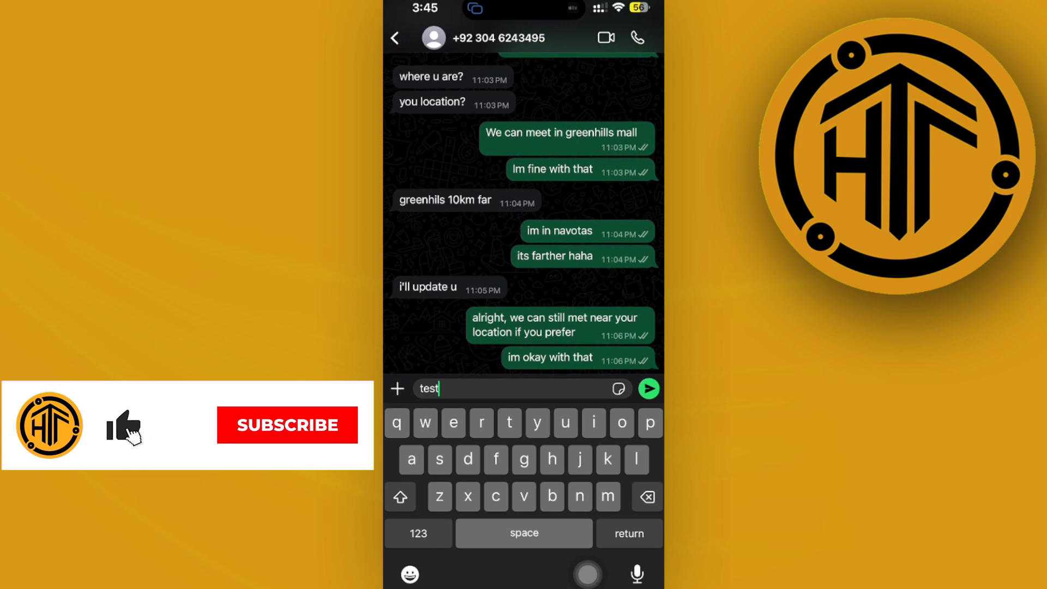
pyautogui.click(650, 389)
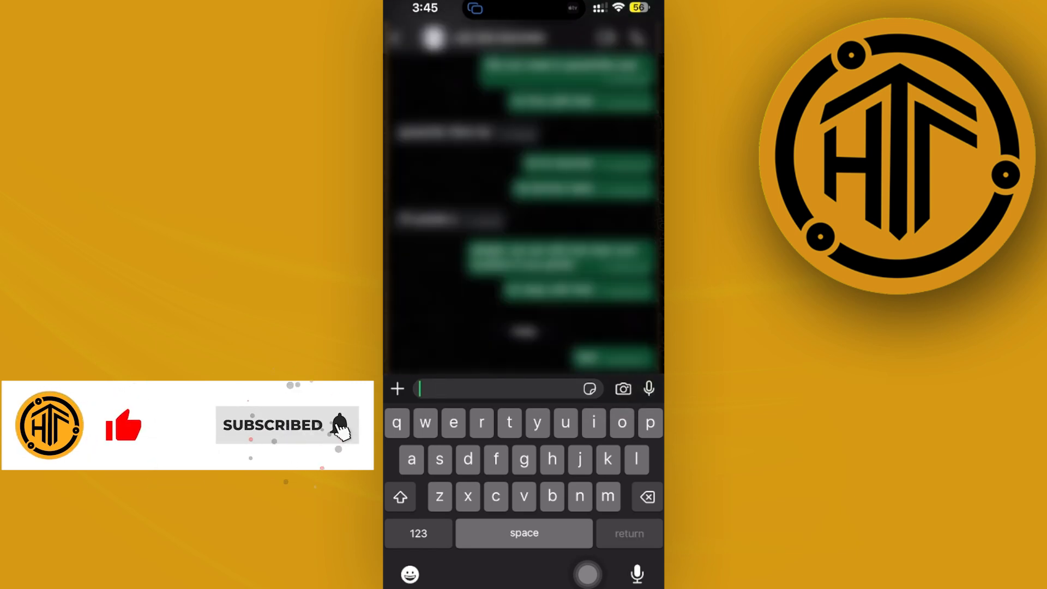
pyautogui.write('test')
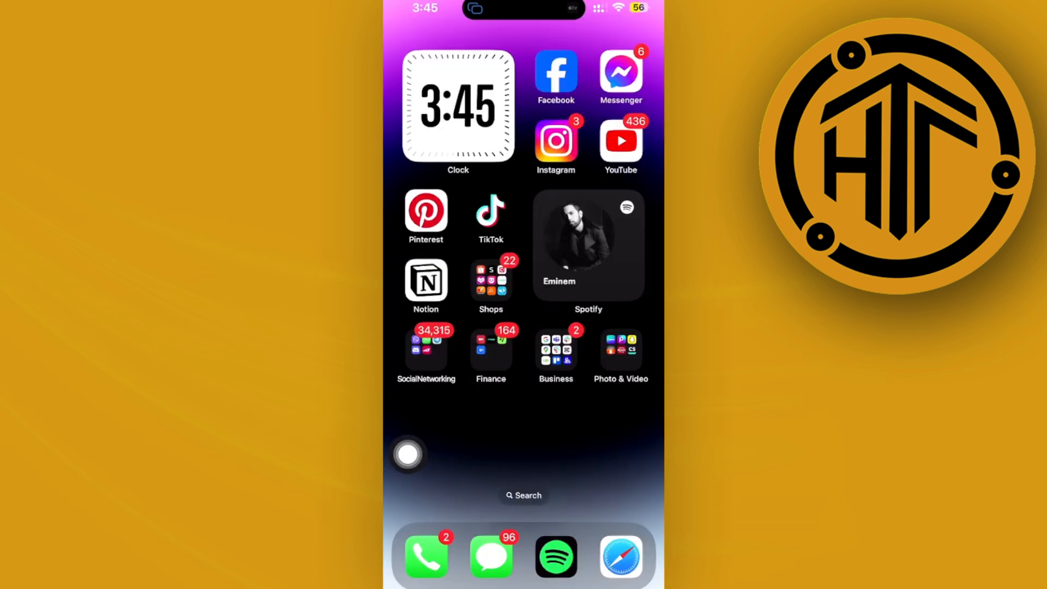
pyautogui.click(426, 350)
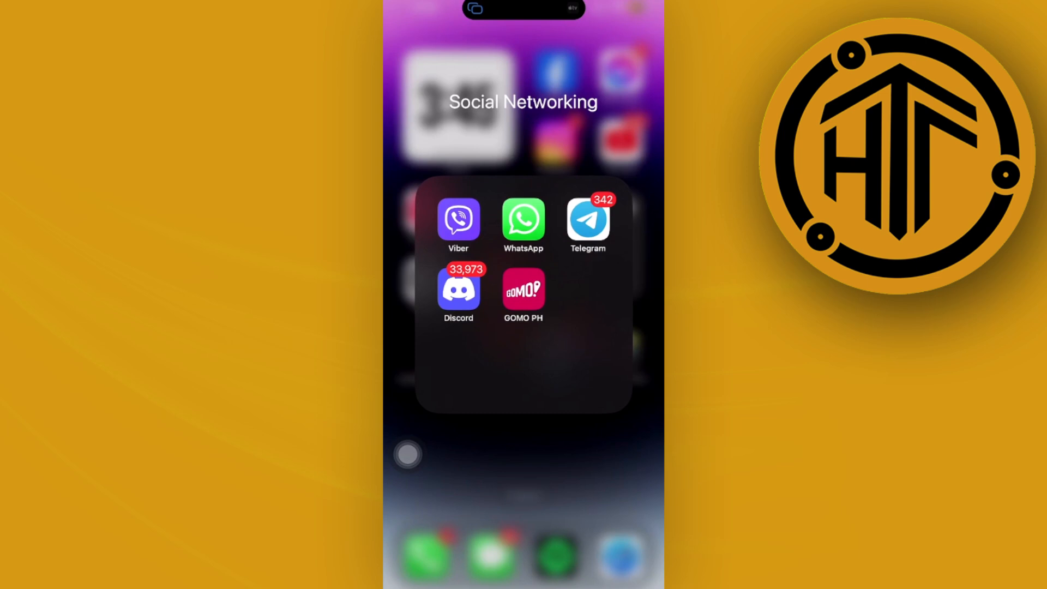
pyautogui.click(523, 462)
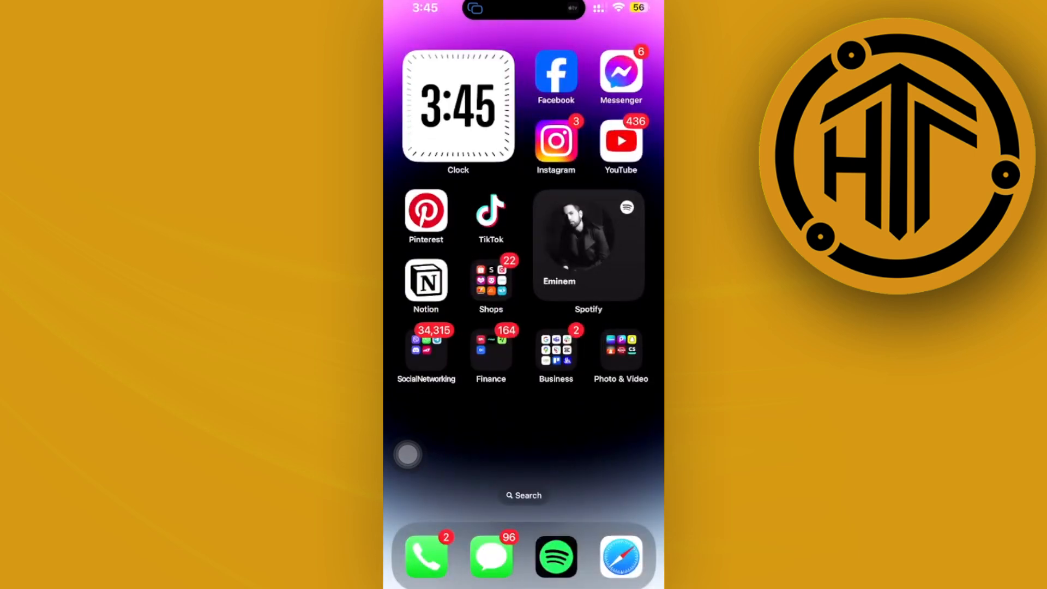